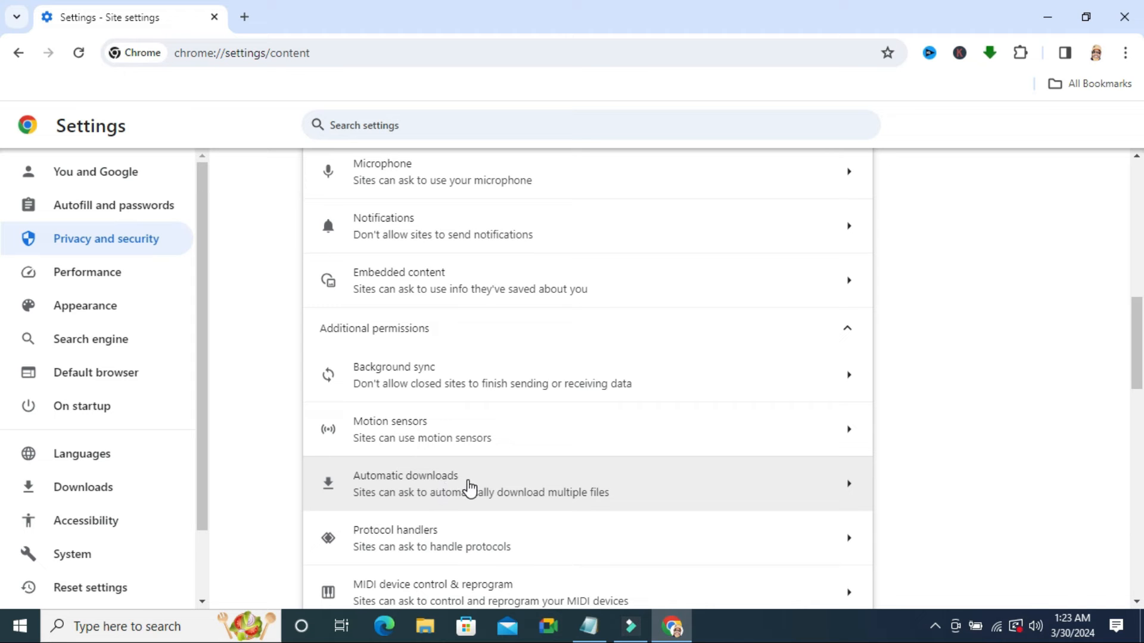
# Open the Automatic downloads permission page from Site settings' Additional permissions
pyautogui.click(467, 483)
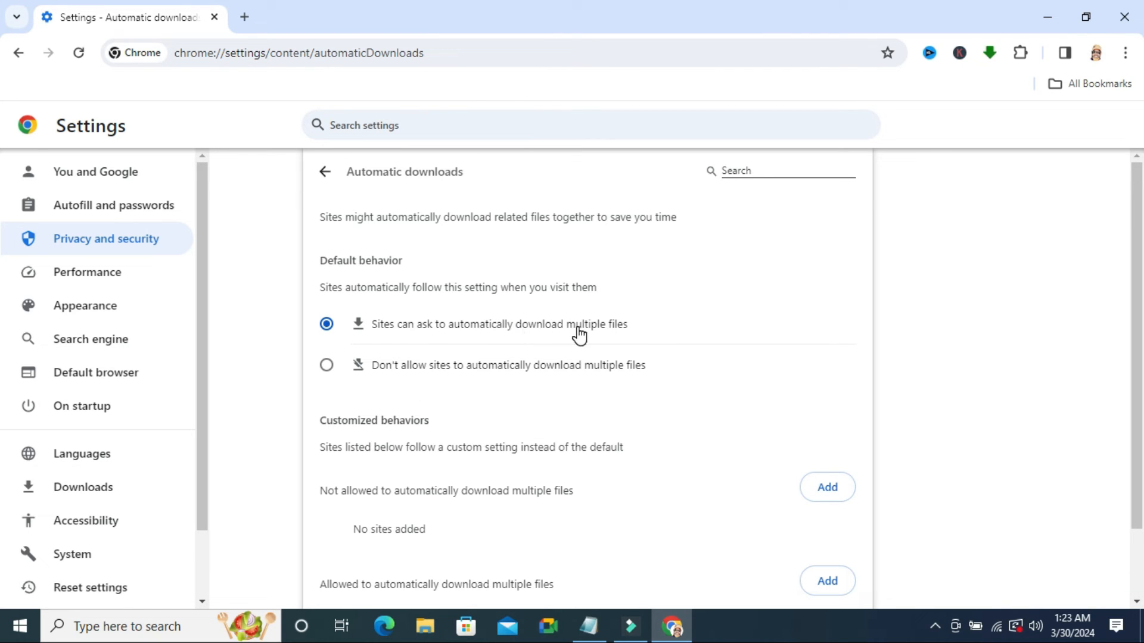